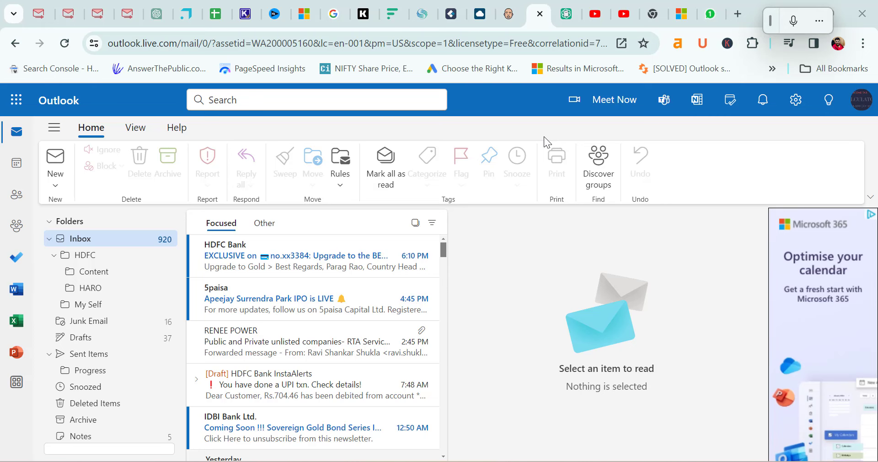
- Review the Ghostwriter website, then return to the Outlook inbox
{"action": "left_click", "coordinate": [567, 14]}
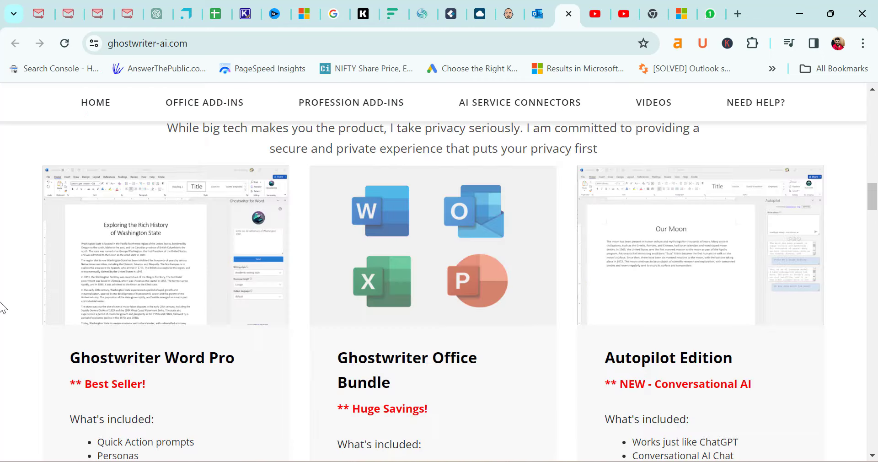
{"action": "scroll", "scroll_direction": "down", "scroll_amount": 3}
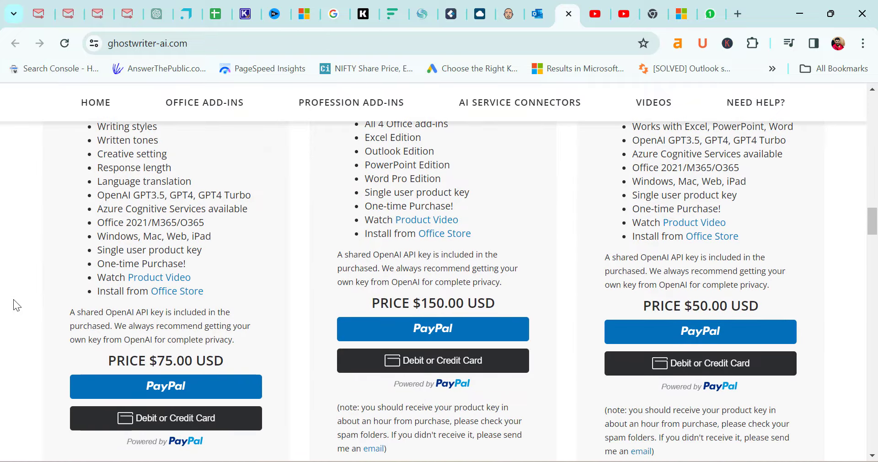
{"action": "scroll", "scroll_direction": "up", "scroll_amount": 3}
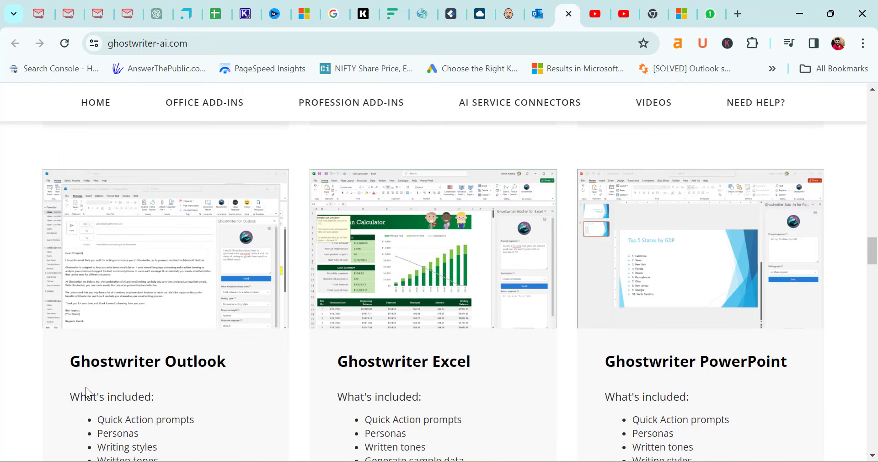
{"action": "scroll", "scroll_direction": "down", "scroll_amount": 3}
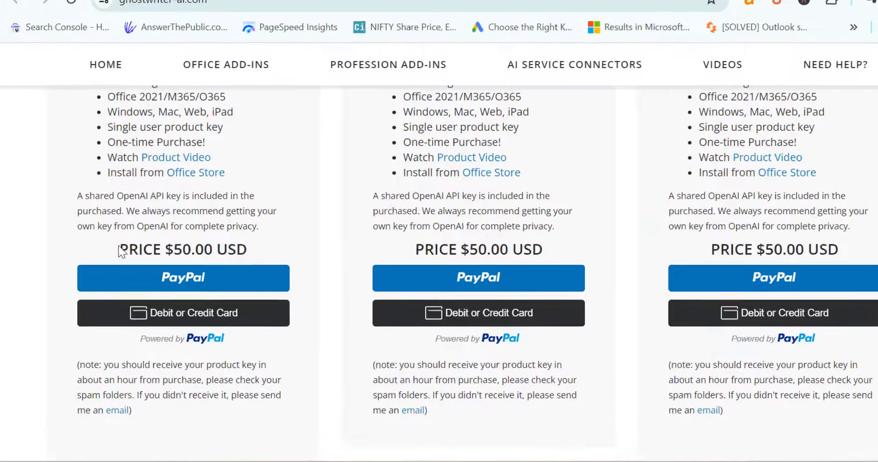
{"action": "scroll", "scroll_direction": "down", "scroll_amount": 3}
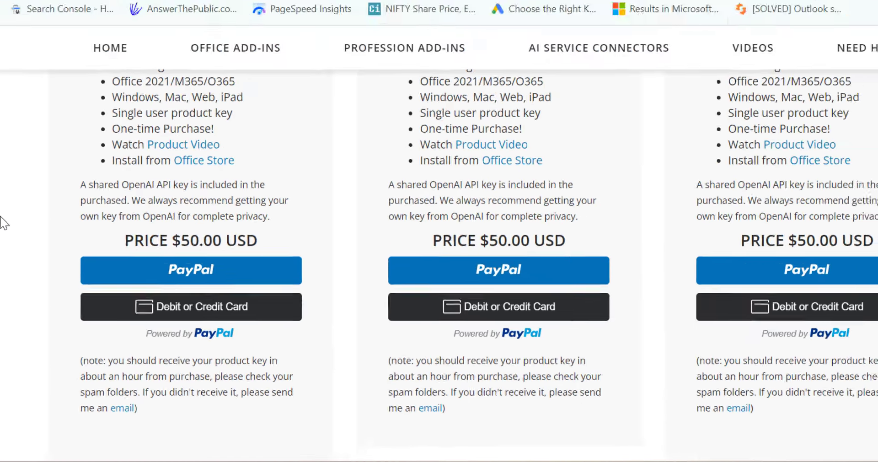
{"action": "left_click", "coordinate": [537, 9]}
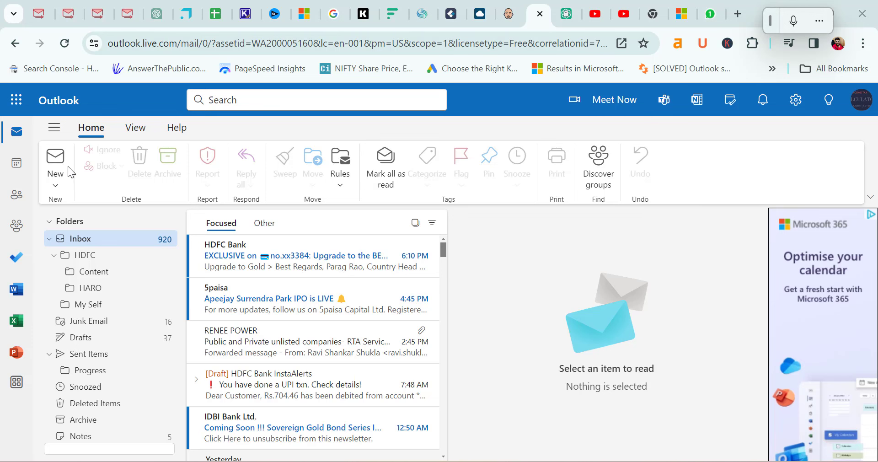
- Start a new email draft and bring up the Ghostwriter for Outlook add-in choices
{"action": "left_click", "coordinate": [55, 163]}
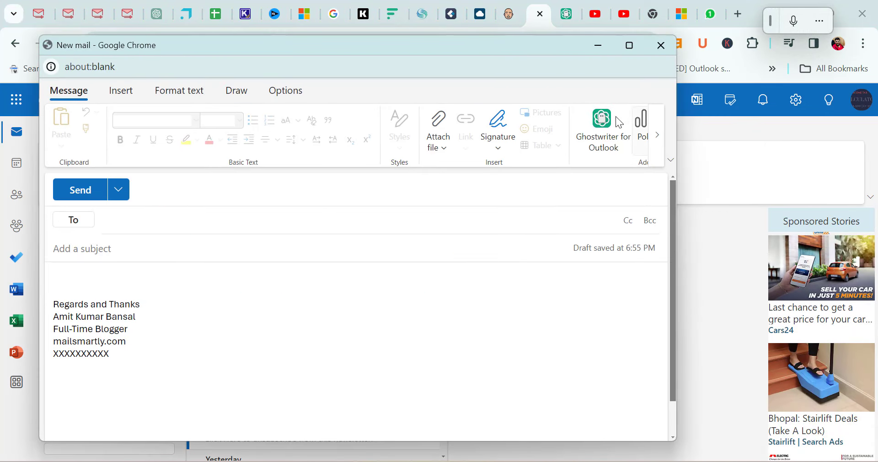
{"action": "left_click", "coordinate": [603, 130]}
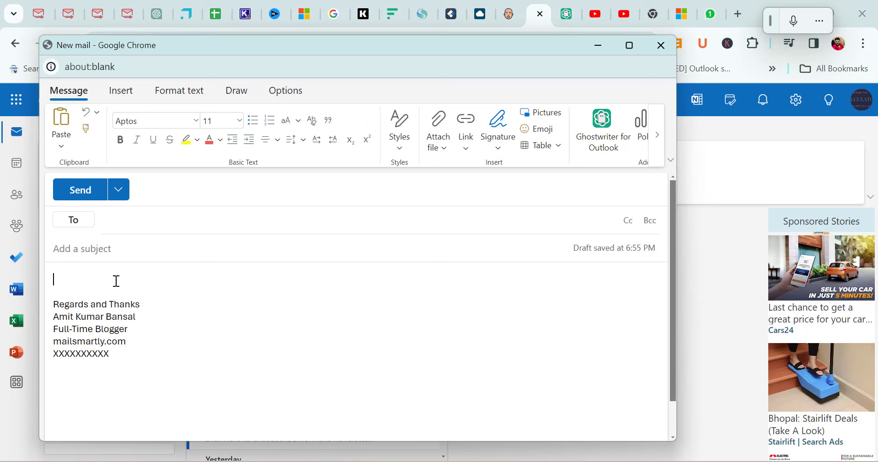
{"action": "mouse_move", "coordinate": [602, 131]}
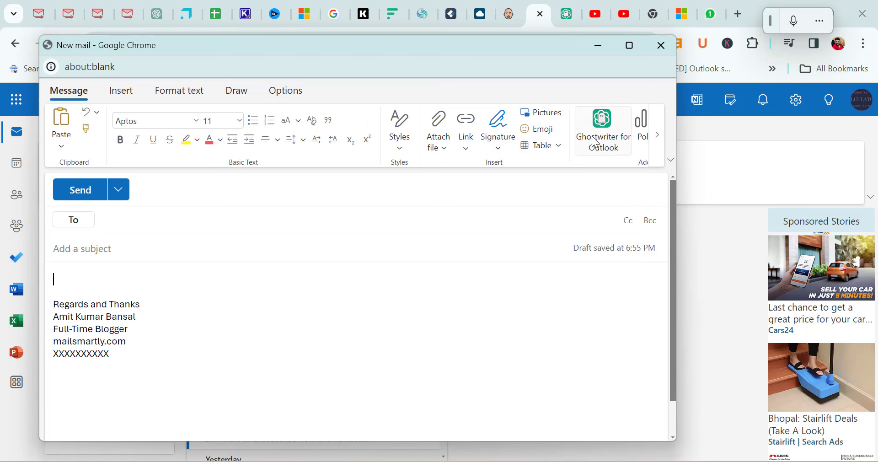
{"action": "left_click", "coordinate": [603, 130]}
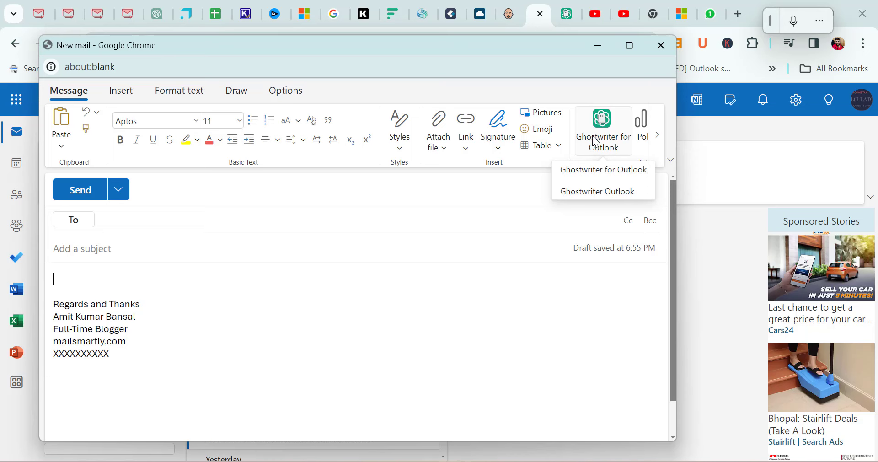
- Launch the Ghostwriter for Outlook pane beside the draft, keeping 'put response - into email'
{"action": "left_click", "coordinate": [602, 169]}
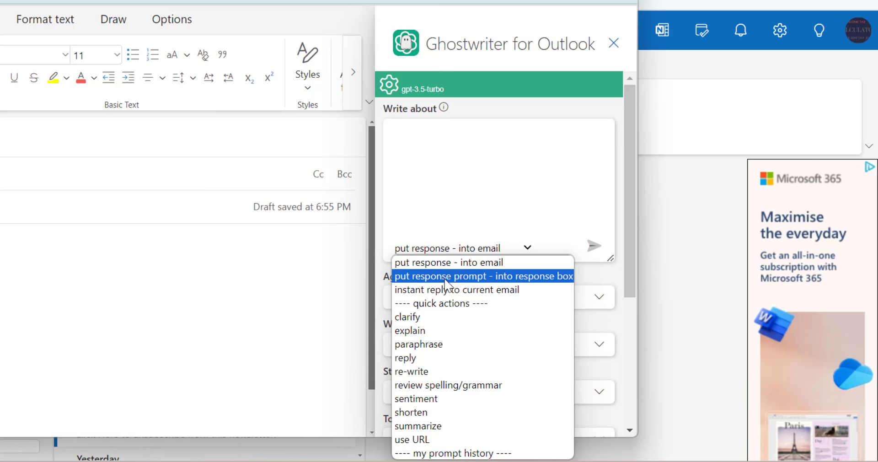
{"action": "mouse_move", "coordinate": [509, 285]}
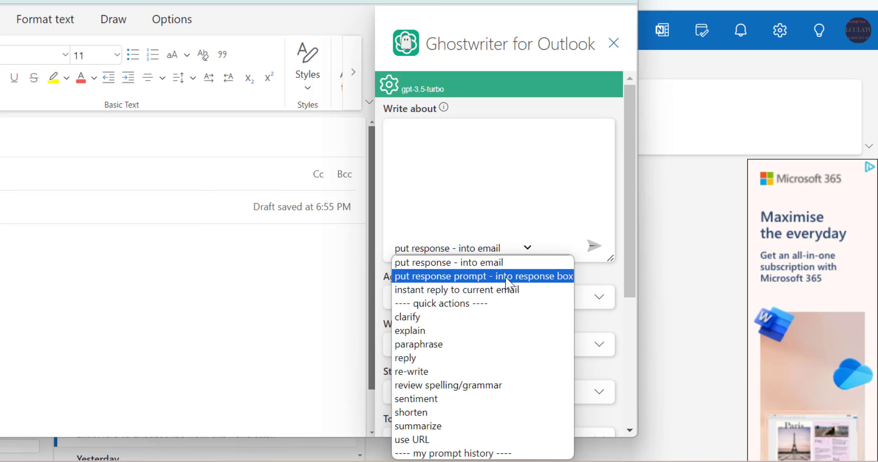
{"action": "mouse_move", "coordinate": [484, 316]}
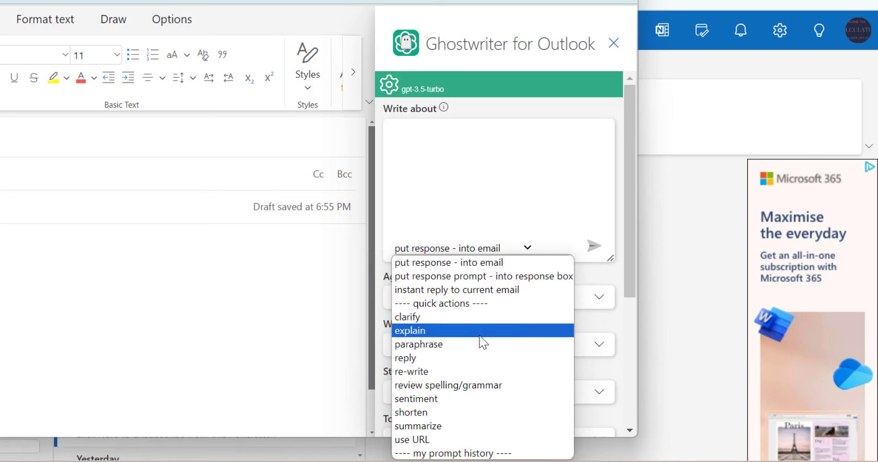
{"action": "mouse_move", "coordinate": [471, 361]}
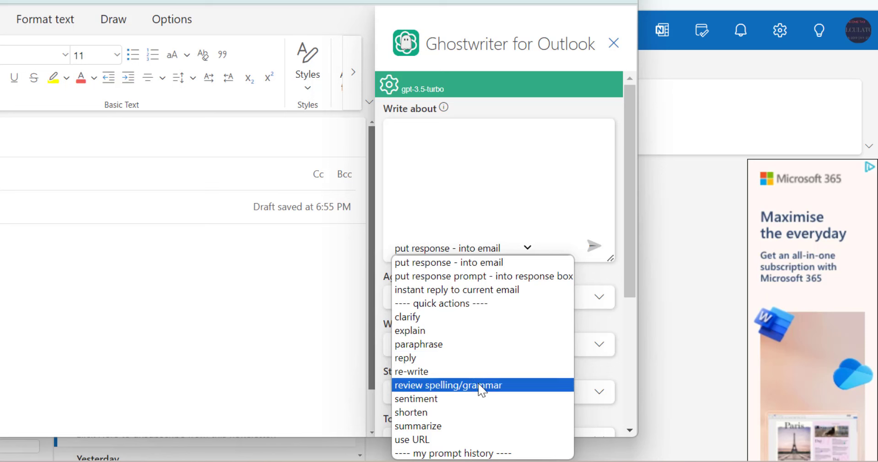
{"action": "mouse_move", "coordinate": [478, 398]}
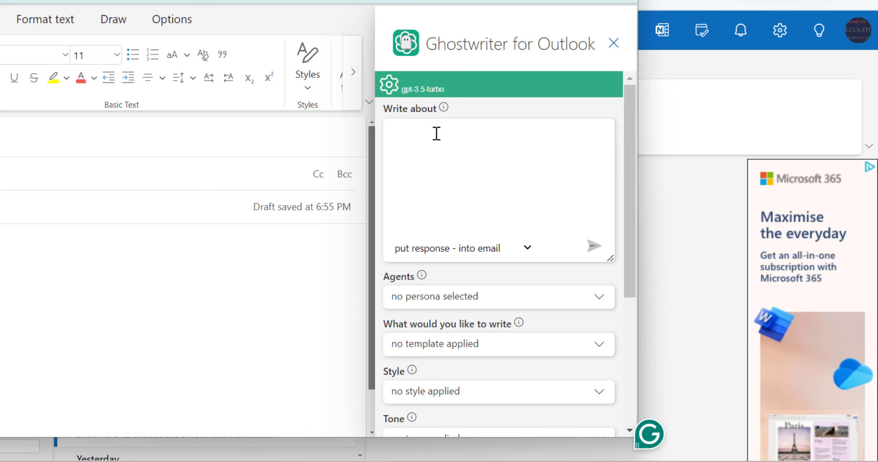
{"action": "left_click", "coordinate": [498, 296]}
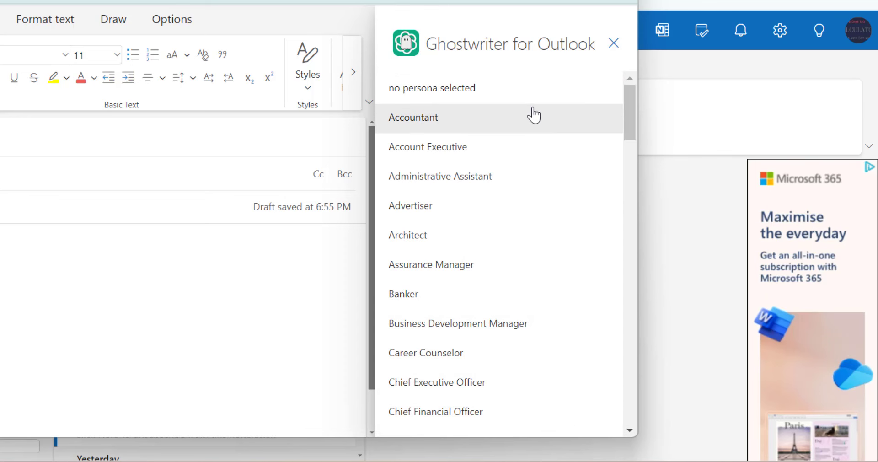
{"action": "mouse_move", "coordinate": [538, 142]}
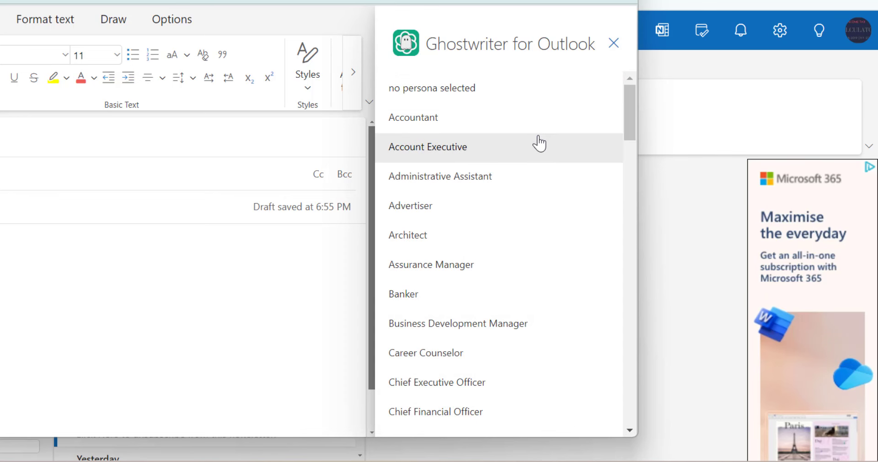
{"action": "scroll", "scroll_direction": "down", "scroll_amount": 3}
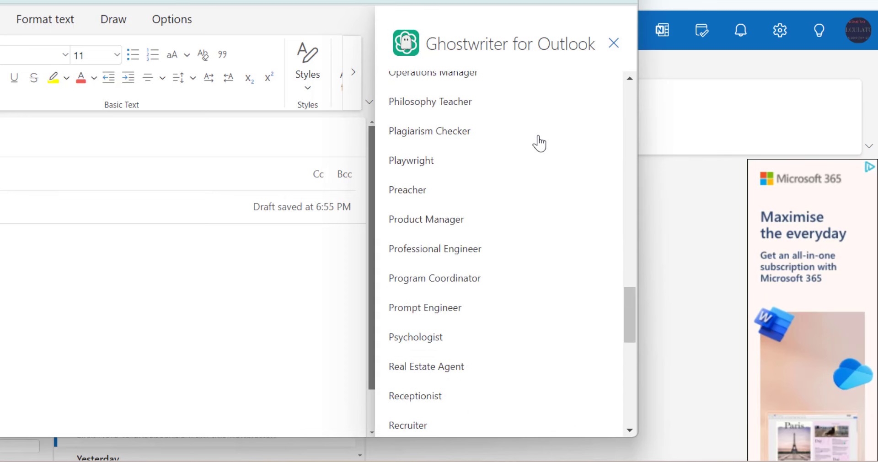
{"action": "scroll", "scroll_direction": "down", "scroll_amount": 3}
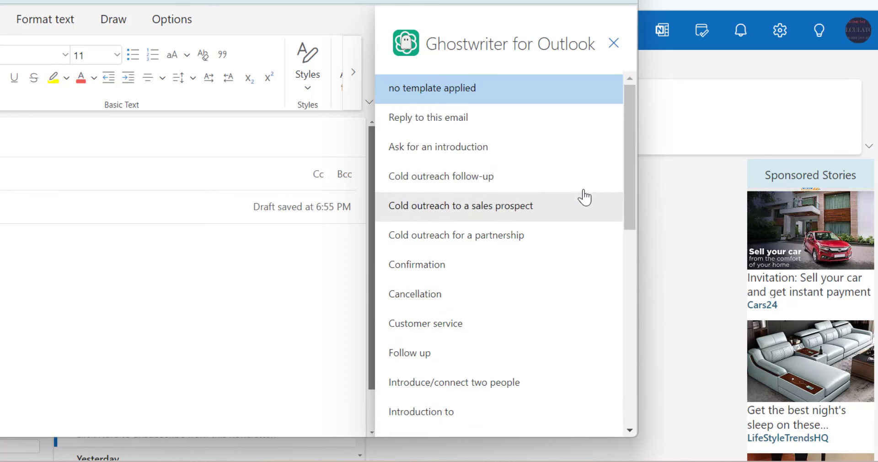
{"action": "mouse_move", "coordinate": [559, 147]}
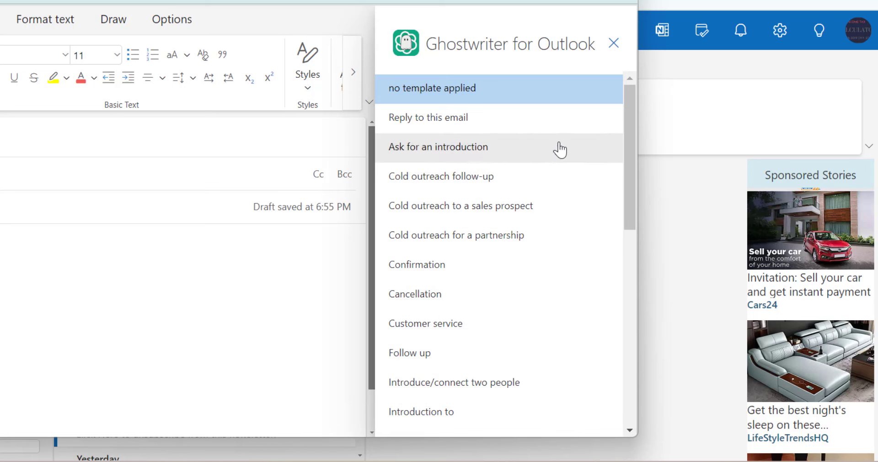
{"action": "mouse_move", "coordinate": [562, 156]}
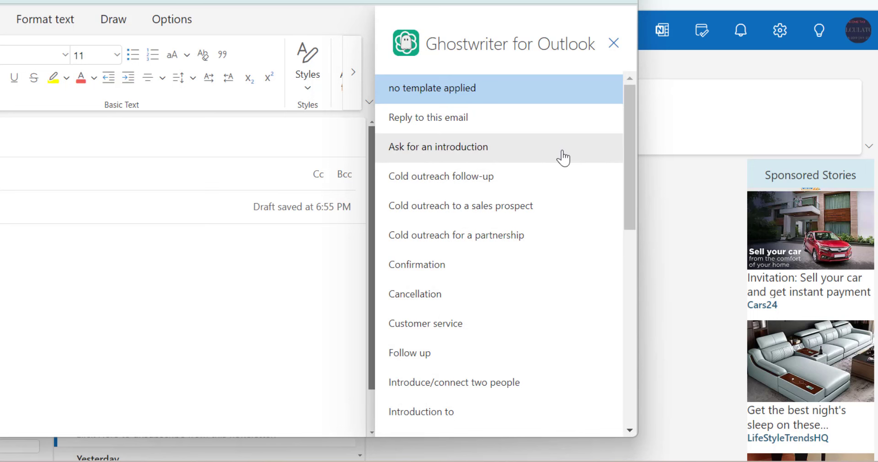
{"action": "mouse_move", "coordinate": [551, 175]}
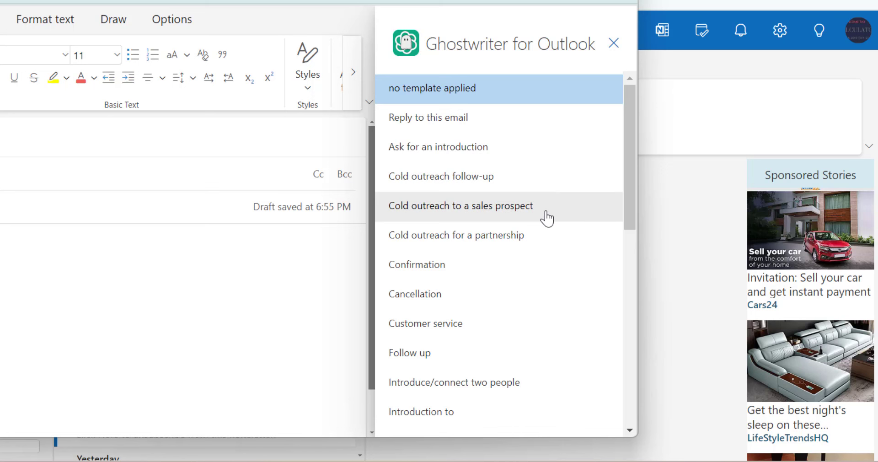
{"action": "mouse_move", "coordinate": [546, 248]}
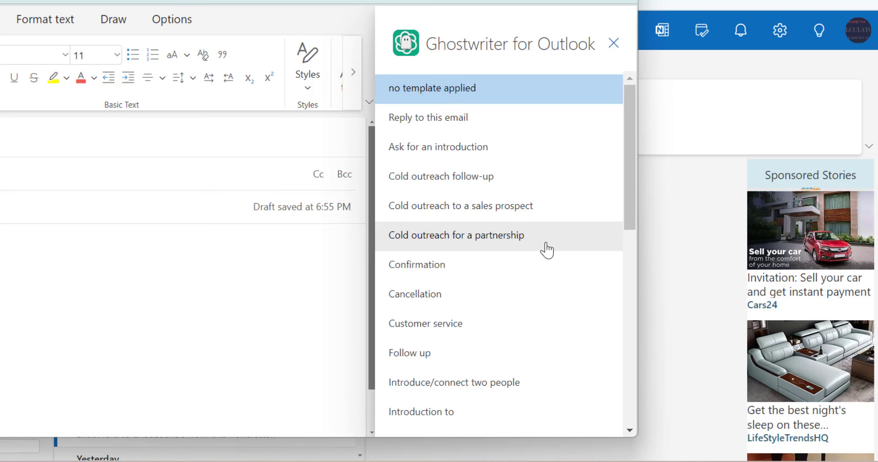
{"action": "mouse_move", "coordinate": [507, 269]}
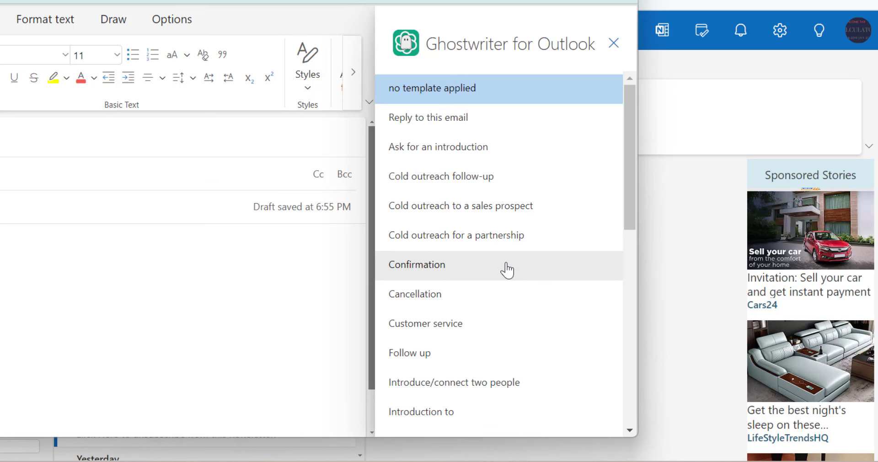
{"action": "mouse_move", "coordinate": [494, 330]}
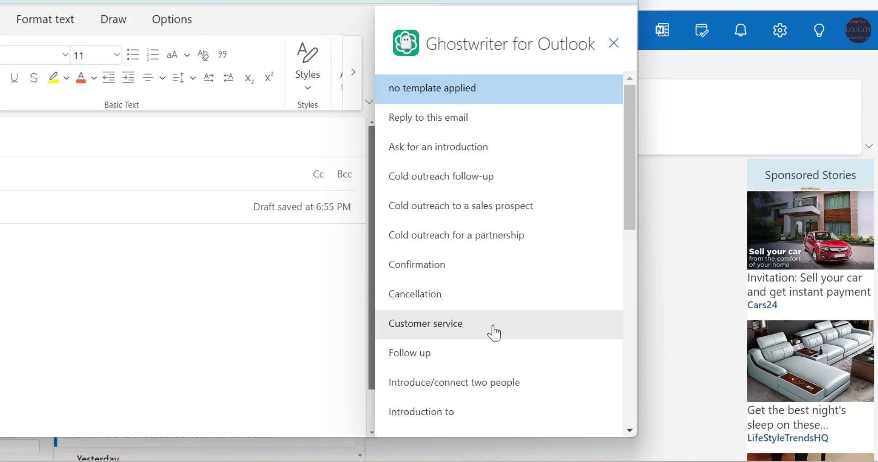
{"action": "scroll", "scroll_direction": "down", "scroll_amount": 3}
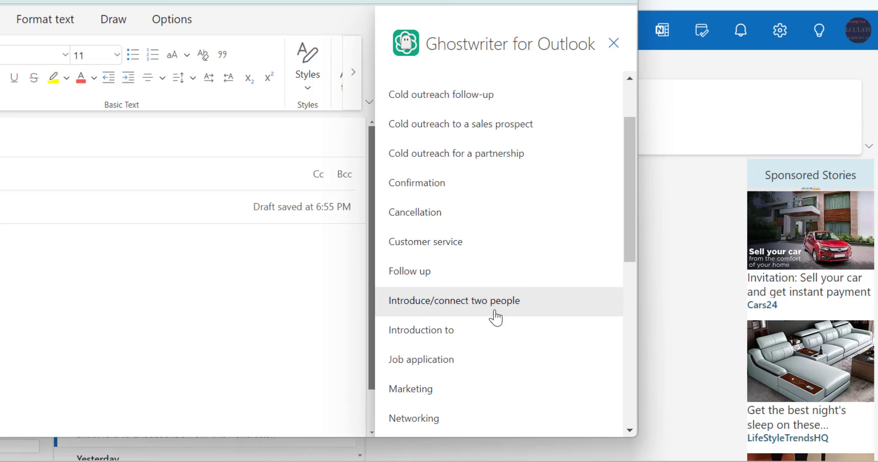
{"action": "scroll", "scroll_direction": "down", "scroll_amount": 3}
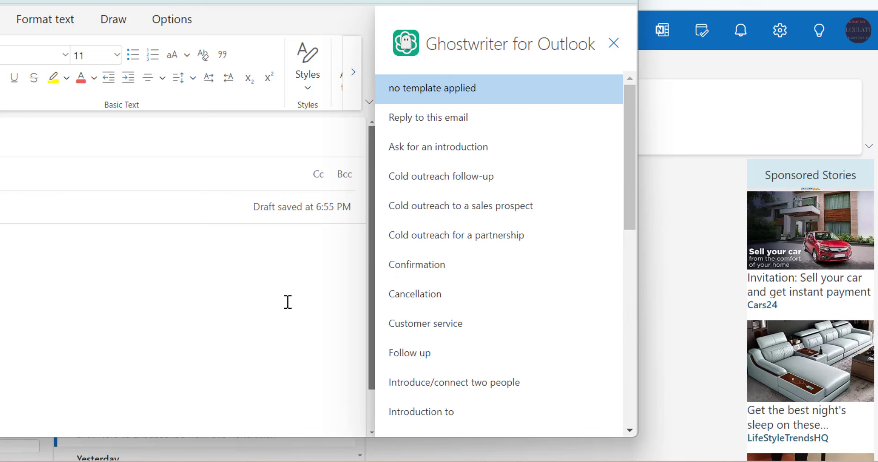
{"action": "scroll", "scroll_direction": "down", "scroll_amount": 3}
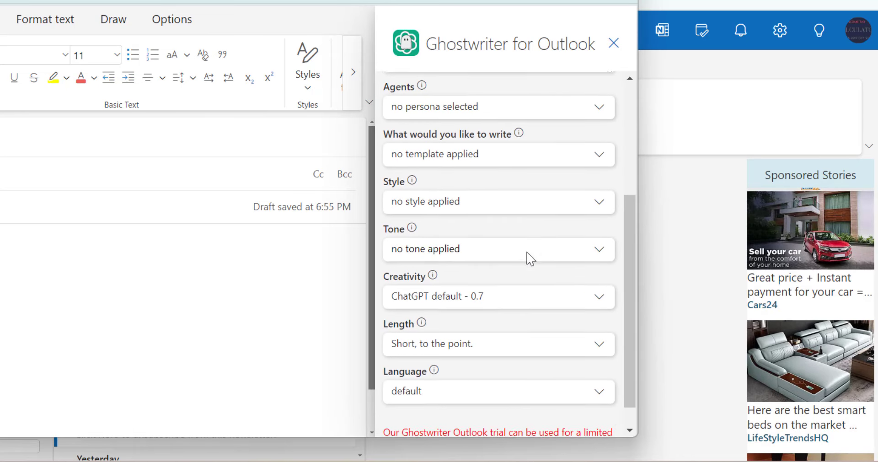
- Browse the Ghostwriter writing-style list without selecting one
{"action": "left_click", "coordinate": [497, 201]}
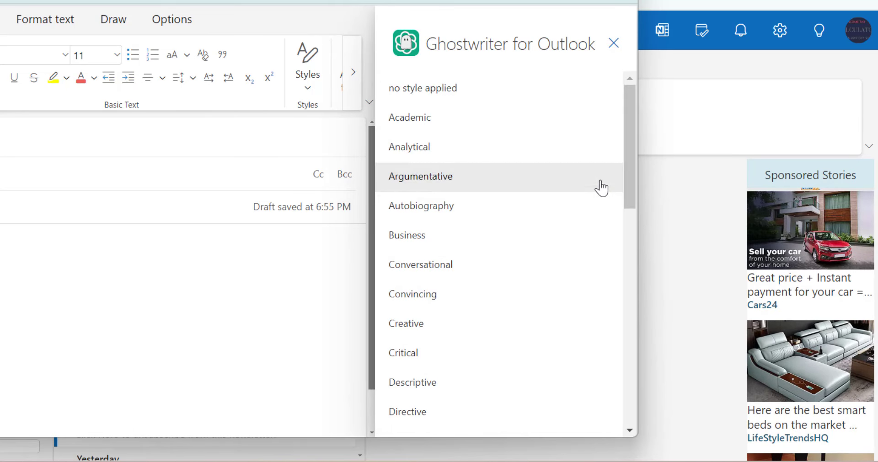
{"action": "mouse_move", "coordinate": [535, 231]}
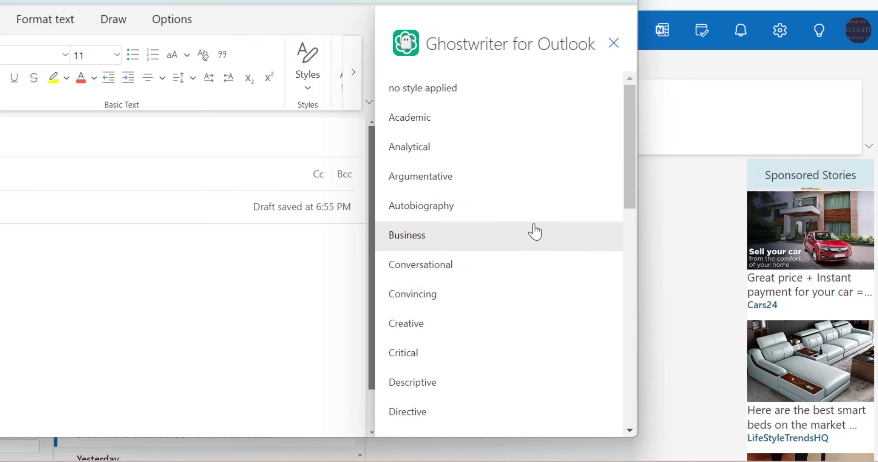
{"action": "scroll", "scroll_direction": "down", "scroll_amount": 3}
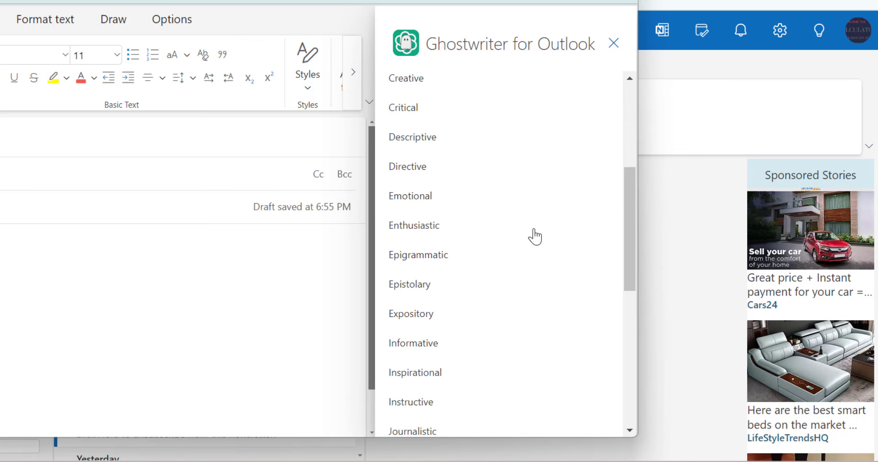
{"action": "scroll", "scroll_direction": "down", "scroll_amount": 3}
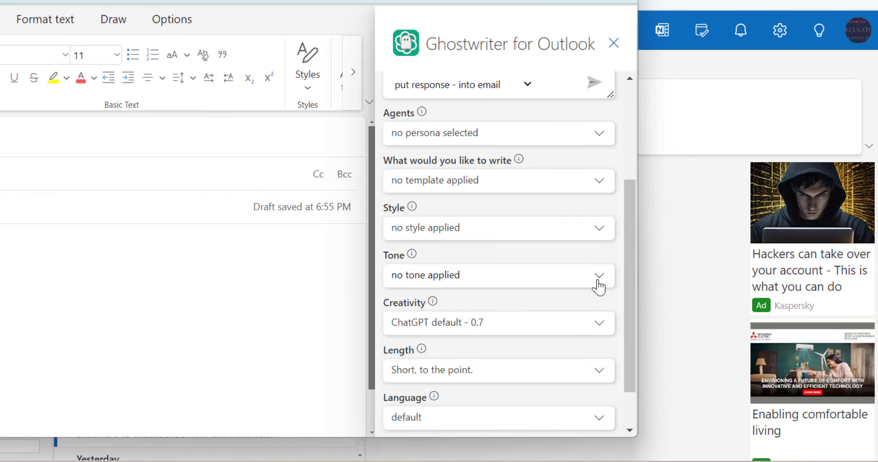
- Browse the tone options and close the list, leaving no tone applied
{"action": "left_click", "coordinate": [598, 275]}
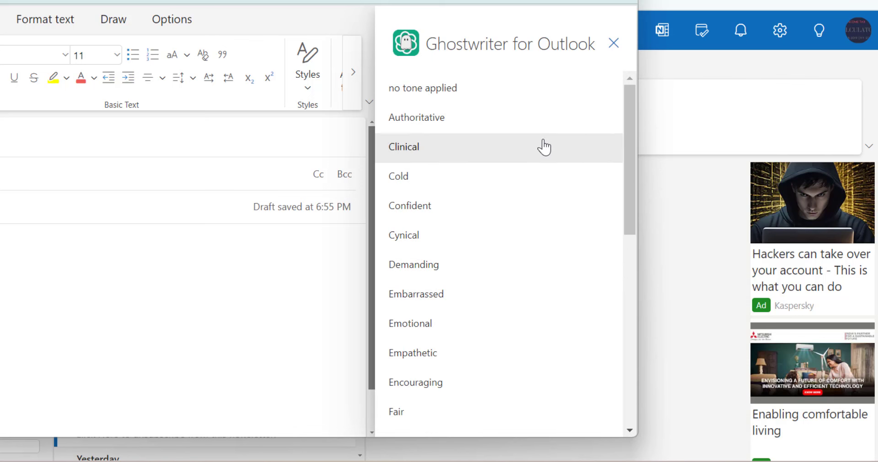
{"action": "mouse_move", "coordinate": [536, 117]}
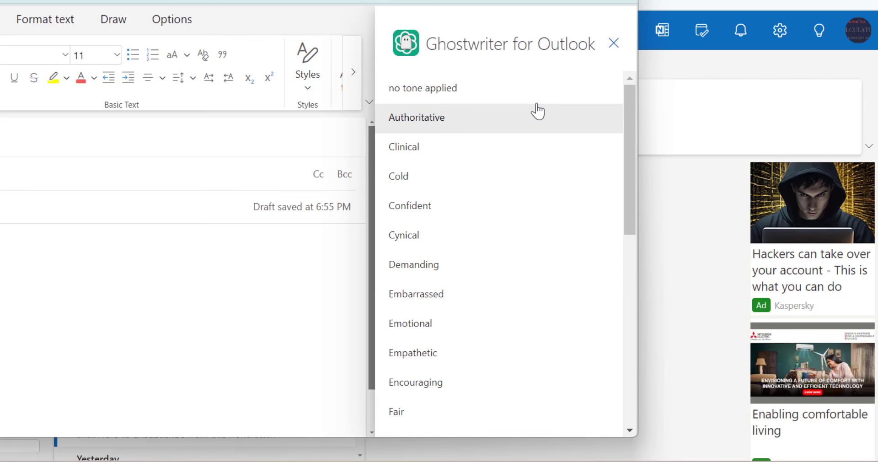
{"action": "mouse_move", "coordinate": [467, 322]}
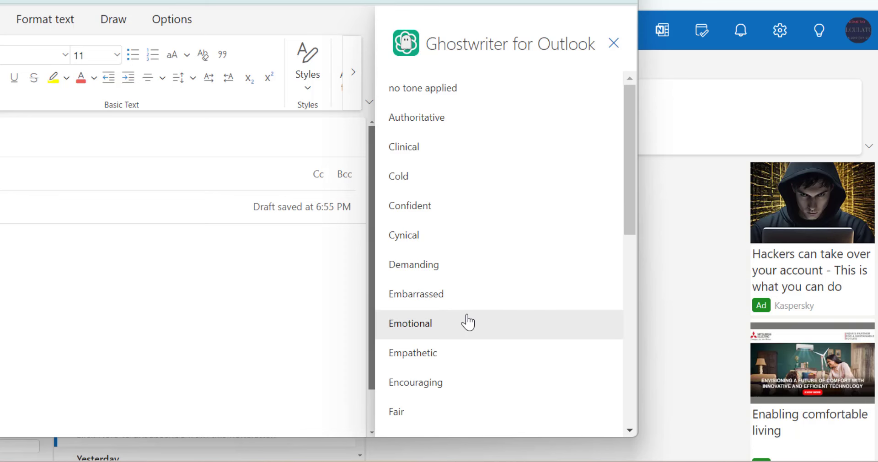
{"action": "scroll", "scroll_direction": "down", "scroll_amount": 3}
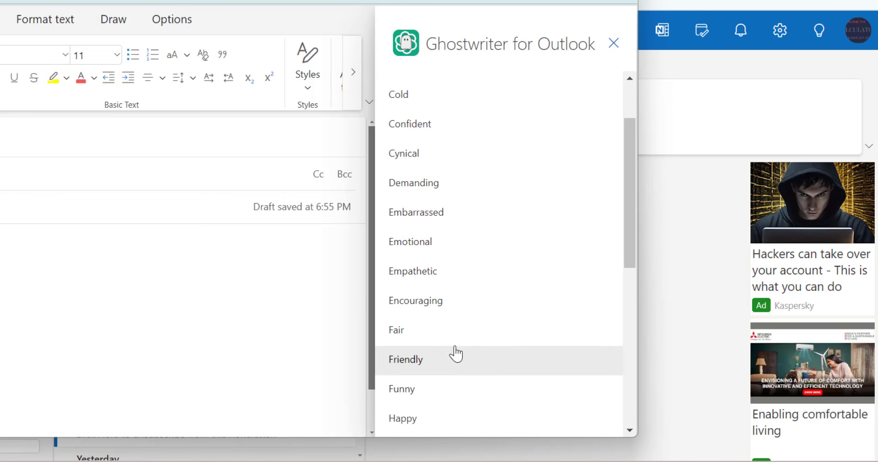
{"action": "scroll", "scroll_direction": "down", "scroll_amount": 3}
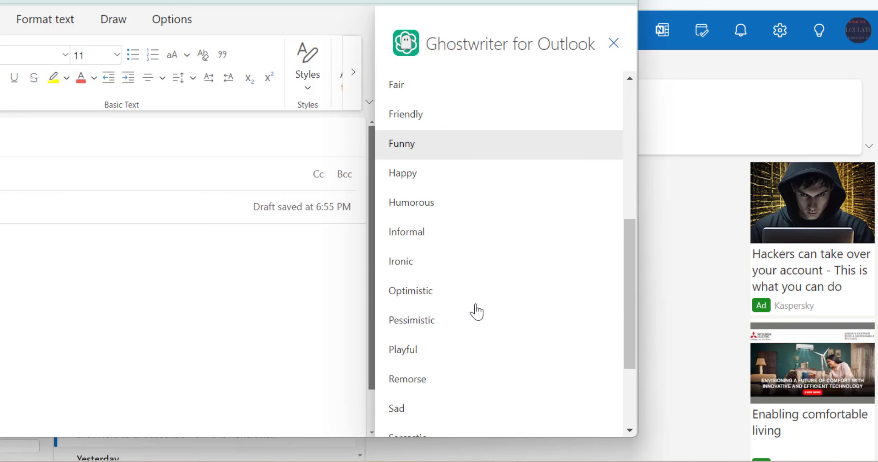
{"action": "scroll", "scroll_direction": "down", "scroll_amount": 3}
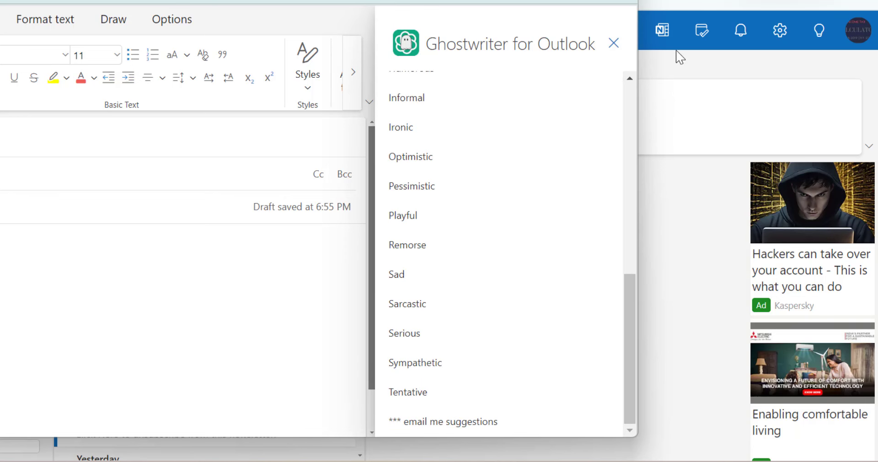
{"action": "left_click", "coordinate": [613, 43]}
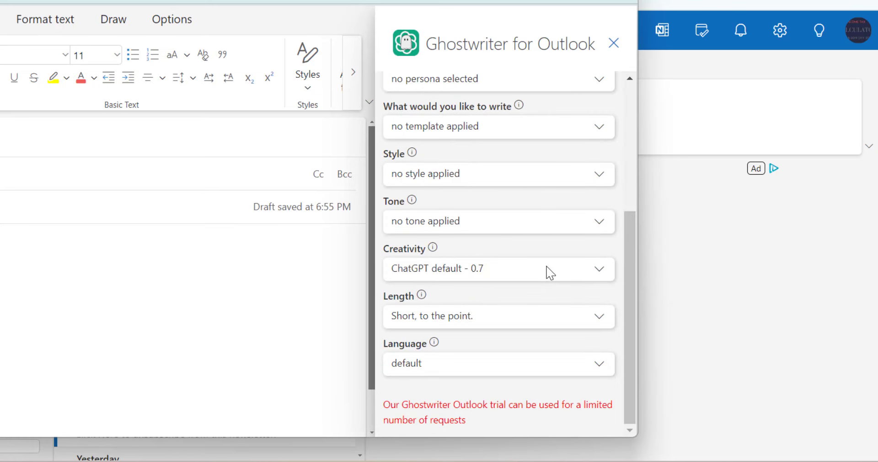
{"action": "mouse_move", "coordinate": [398, 278]}
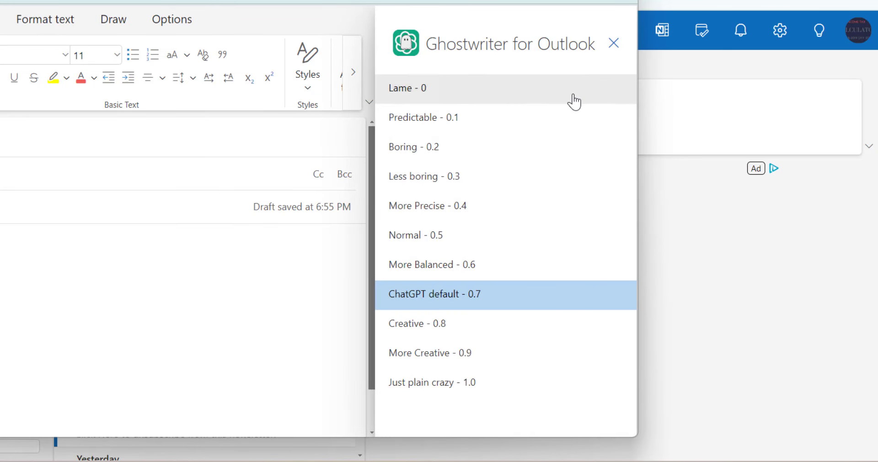
{"action": "mouse_move", "coordinate": [562, 300]}
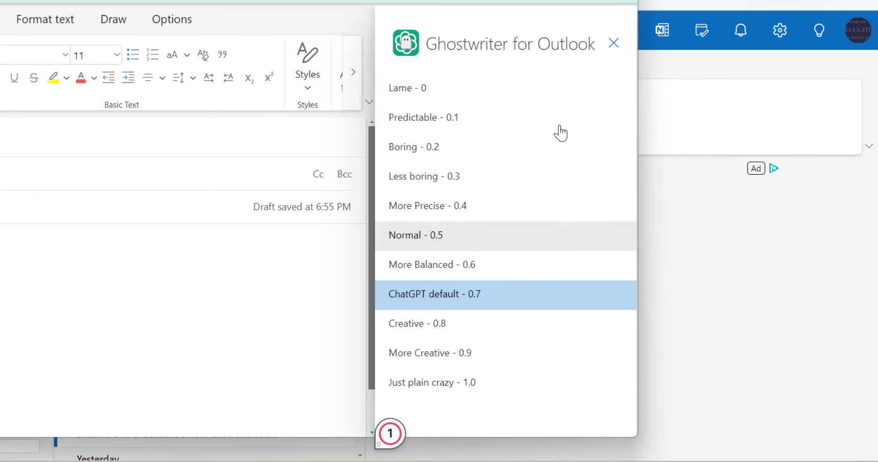
- Close the creativity list, keeping the ChatGPT default of 0.7
{"action": "left_click", "coordinate": [433, 293]}
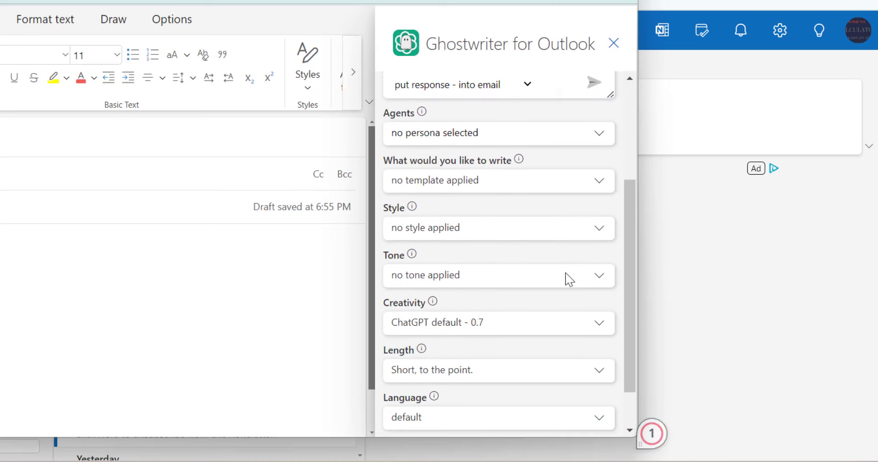
{"action": "scroll", "scroll_direction": "down", "scroll_amount": 3}
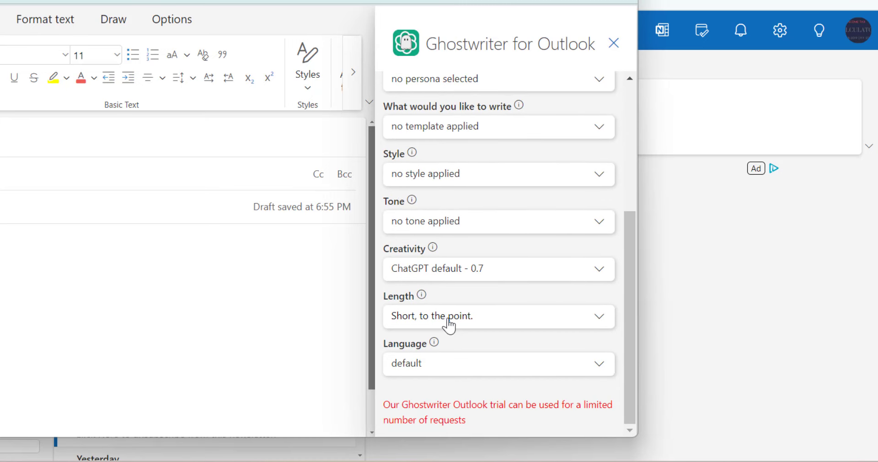
{"action": "mouse_move", "coordinate": [600, 322]}
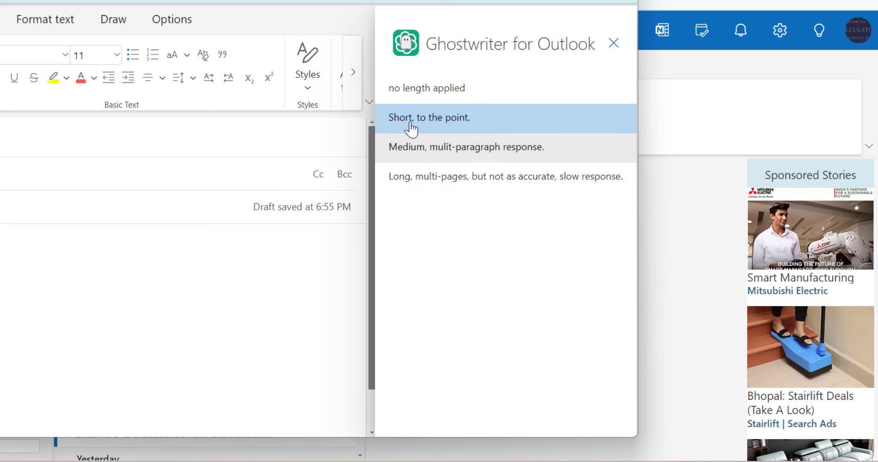
{"action": "mouse_move", "coordinate": [551, 165]}
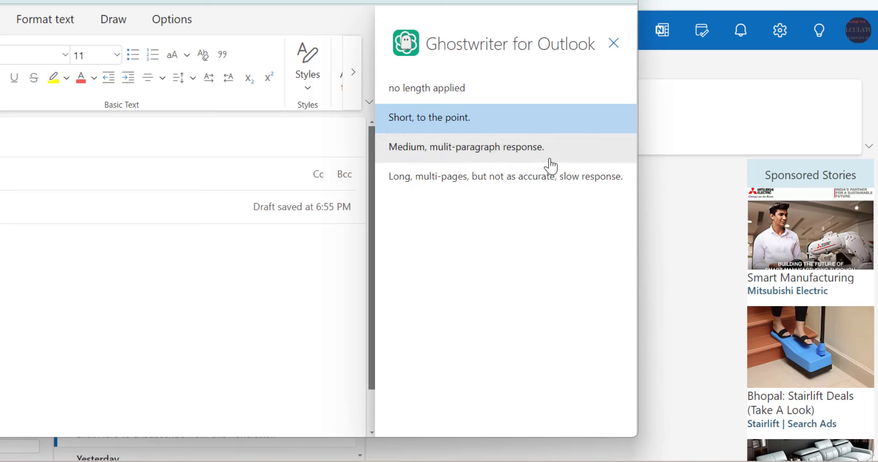
{"action": "mouse_move", "coordinate": [556, 160]}
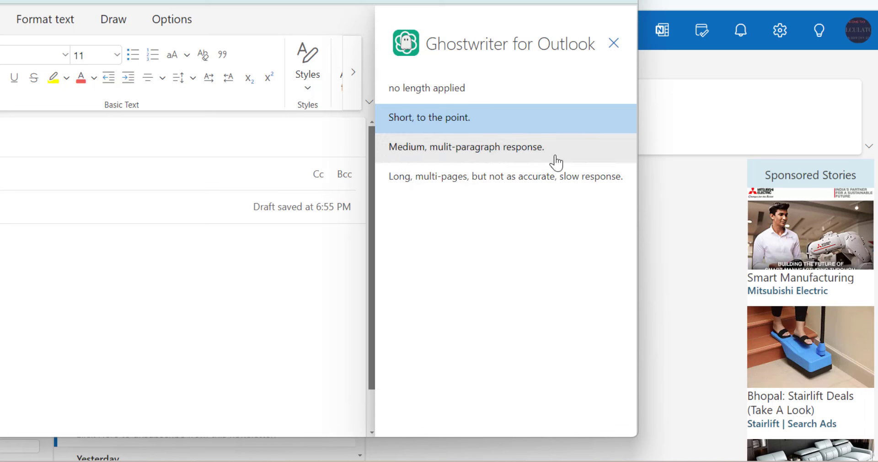
{"action": "mouse_move", "coordinate": [440, 204]}
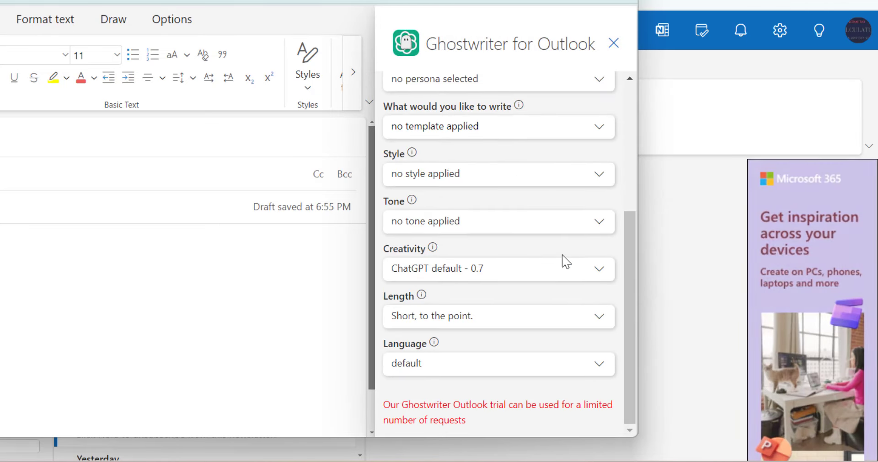
{"action": "mouse_move", "coordinate": [533, 246]}
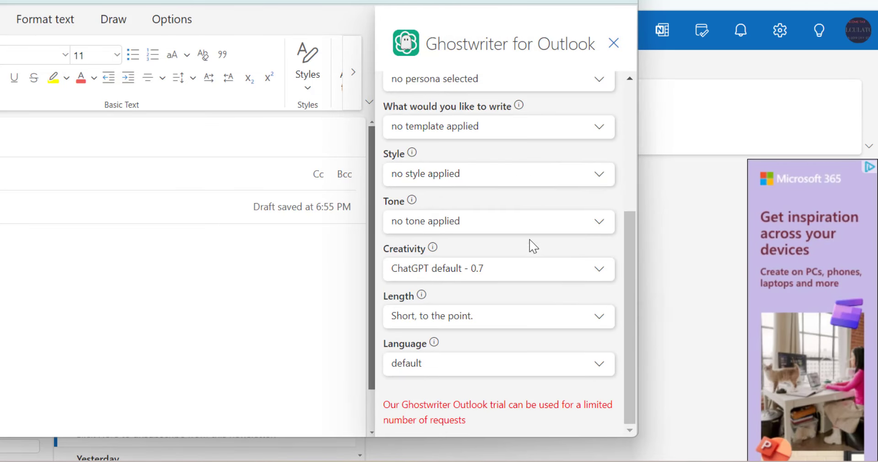
- Browse the Ghostwriter output-language options without changing the selection
{"action": "left_click", "coordinate": [497, 363]}
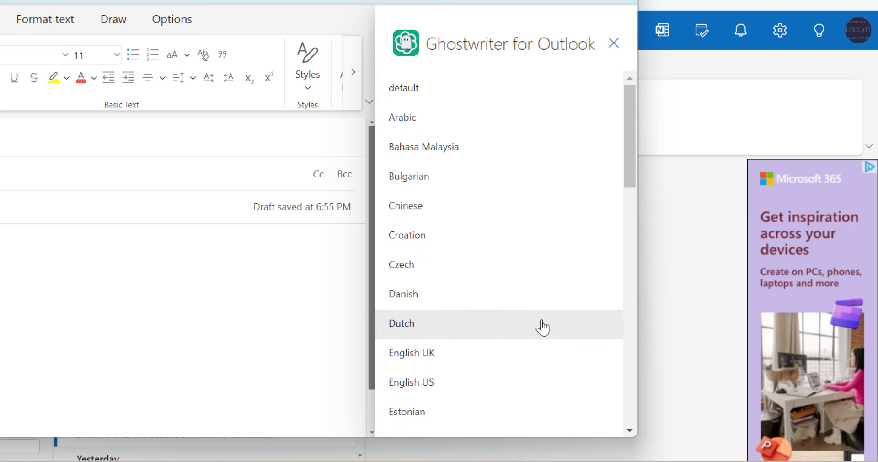
{"action": "scroll", "scroll_direction": "down", "scroll_amount": 3}
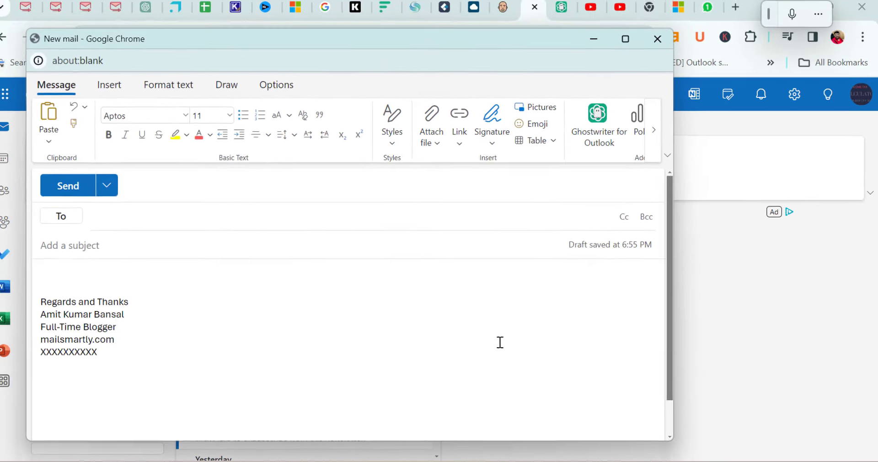
- Pop the draft out into its own window with the Ghostwriter for Outlook pane reopened
{"action": "left_click", "coordinate": [625, 38]}
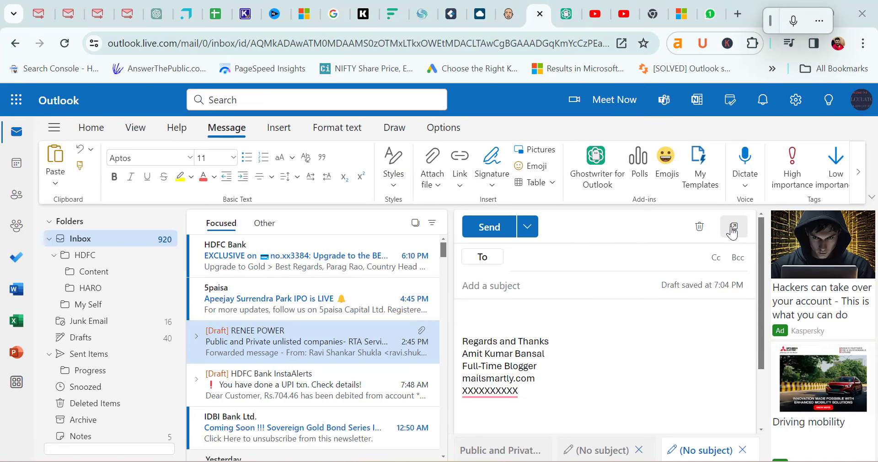
{"action": "left_click", "coordinate": [733, 226]}
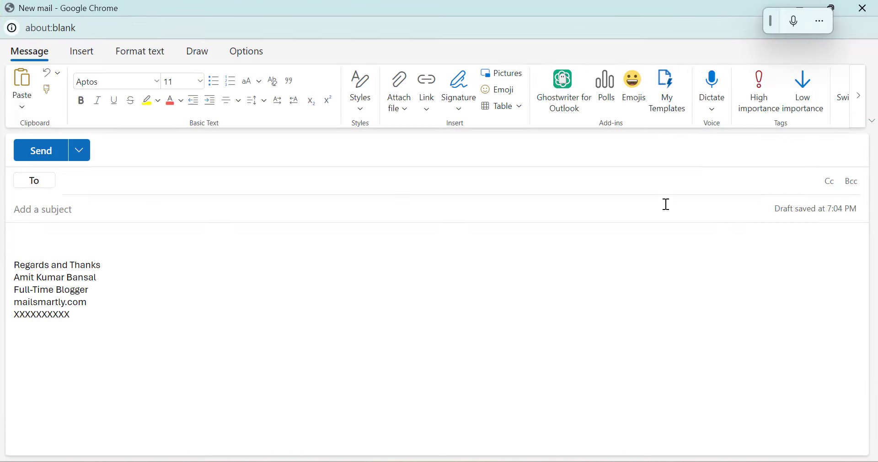
{"action": "left_click", "coordinate": [562, 90]}
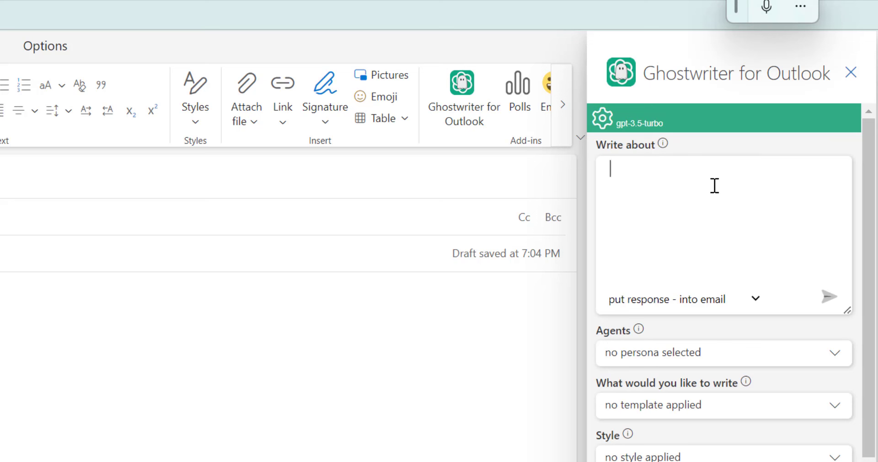
{"action": "mouse_move", "coordinate": [754, 306]}
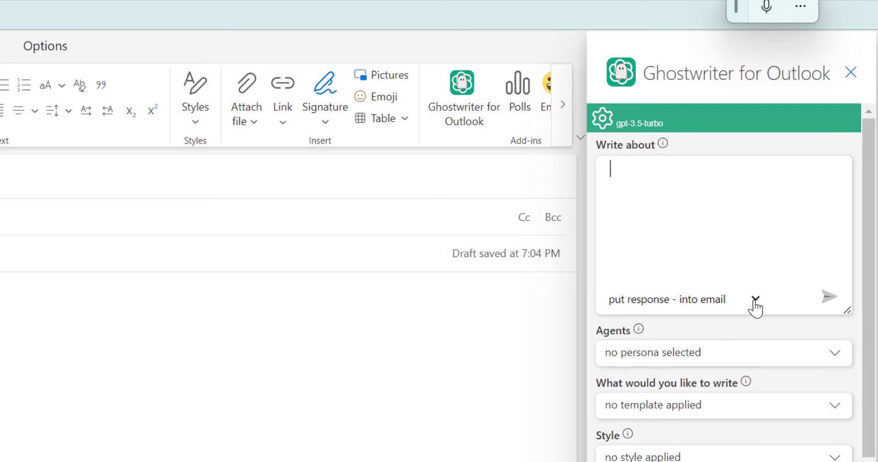
{"action": "left_click", "coordinate": [753, 298]}
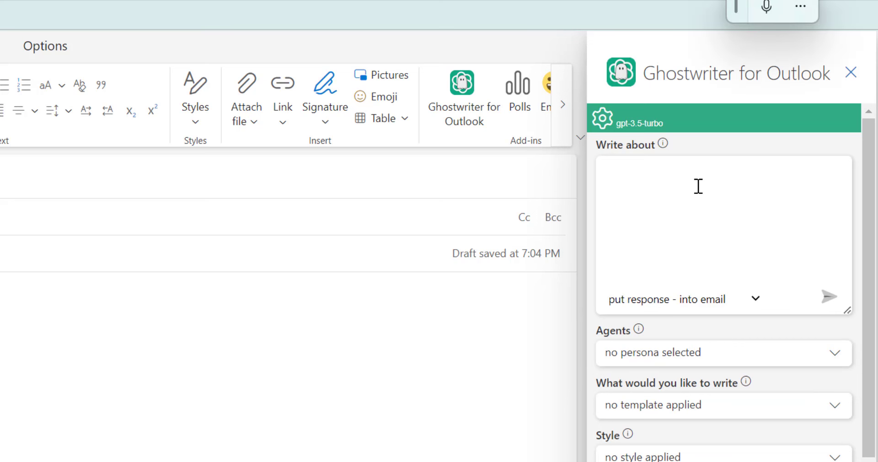
- Enter a Write about prompt: update the boss on today's progress, two slow weeks, and needing more engineers at site
{"action": "left_click", "coordinate": [672, 196]}
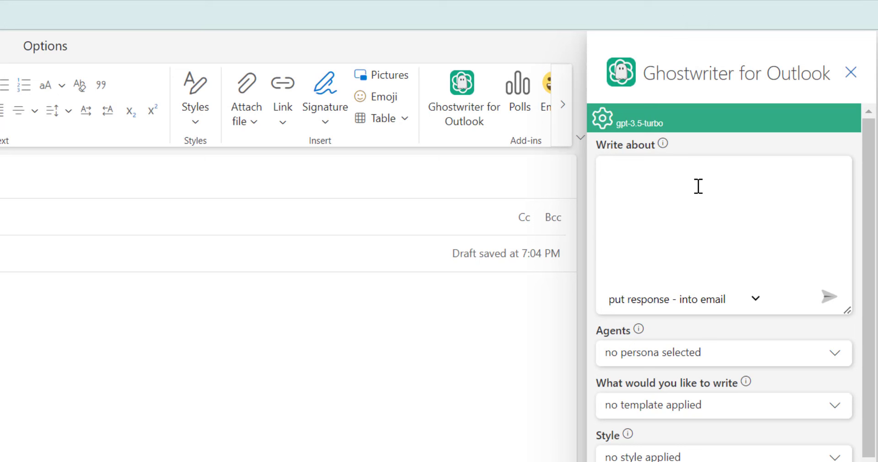
{"action": "type", "text": "Now I want to write an email"}
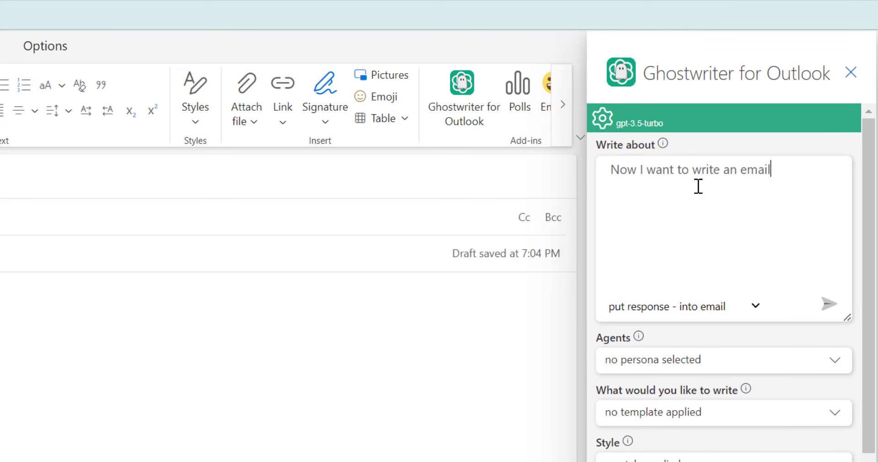
{"action": "type", "text": "to my boss"}
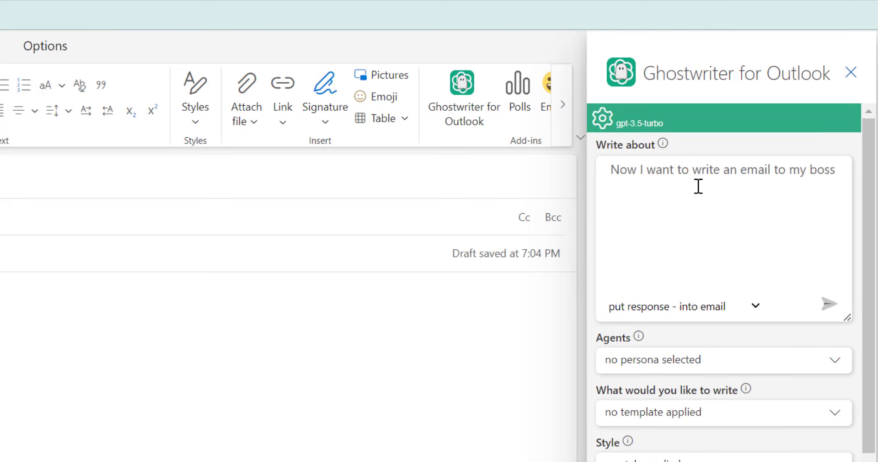
{"action": "type", "text": "and need to update him"}
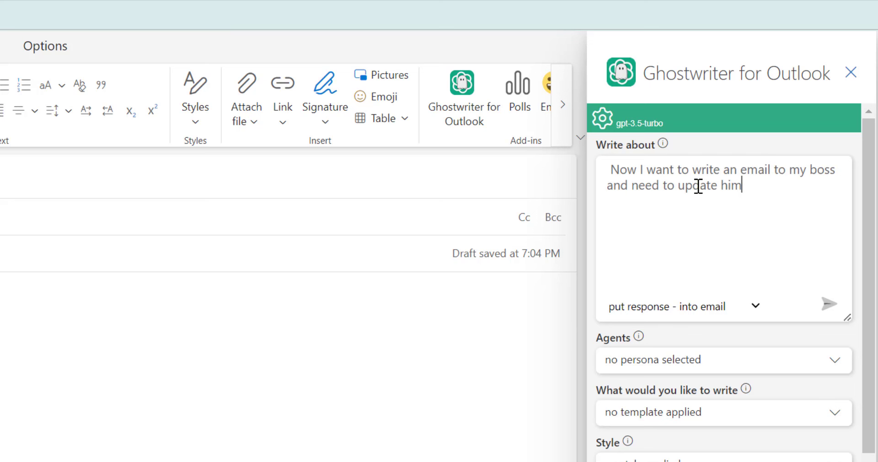
{"action": "type", "text": "of today's progress And"}
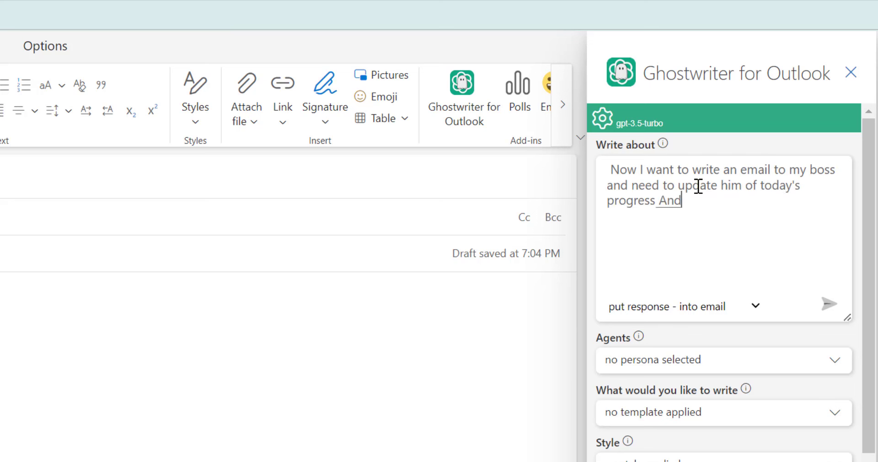
{"action": "type", "text": "I also want to update him"}
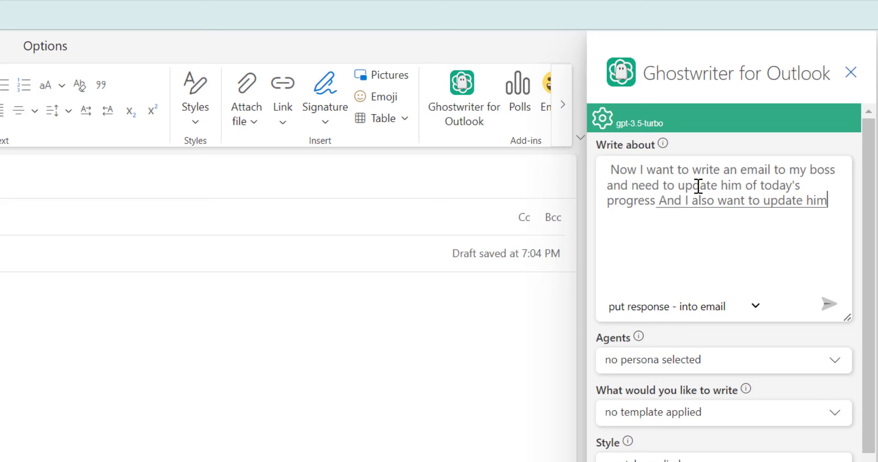
{"action": "type", "text": "of the slow progress of"}
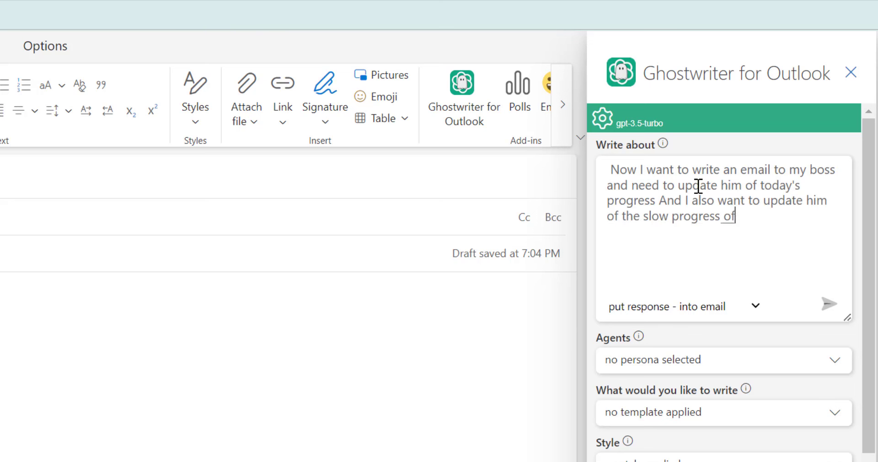
{"action": "type", "text": "last two weeks"}
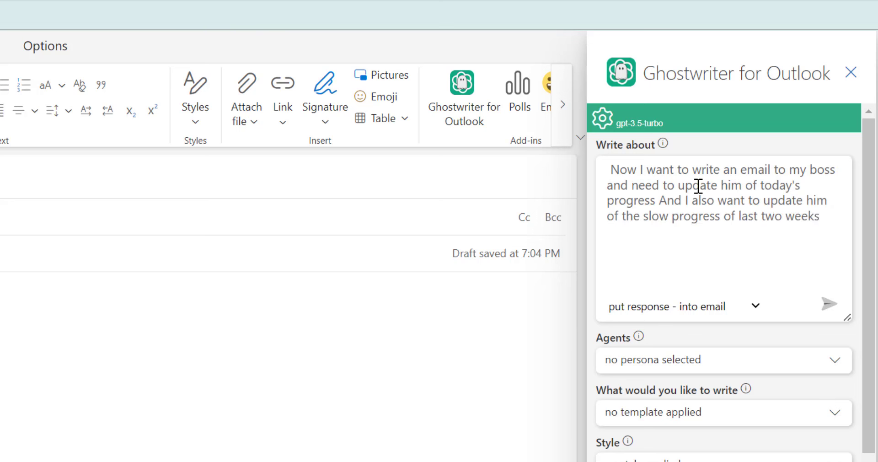
{"action": "type", "text": "I also want to raise a point"}
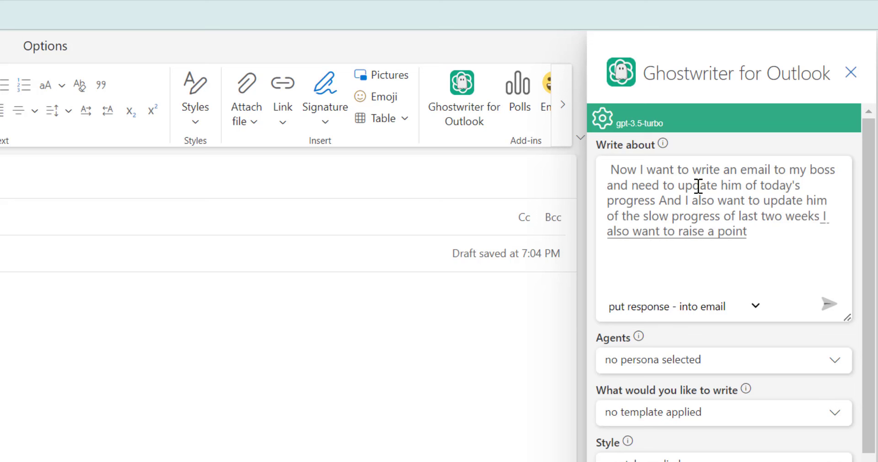
{"action": "type", "text": "to a point"}
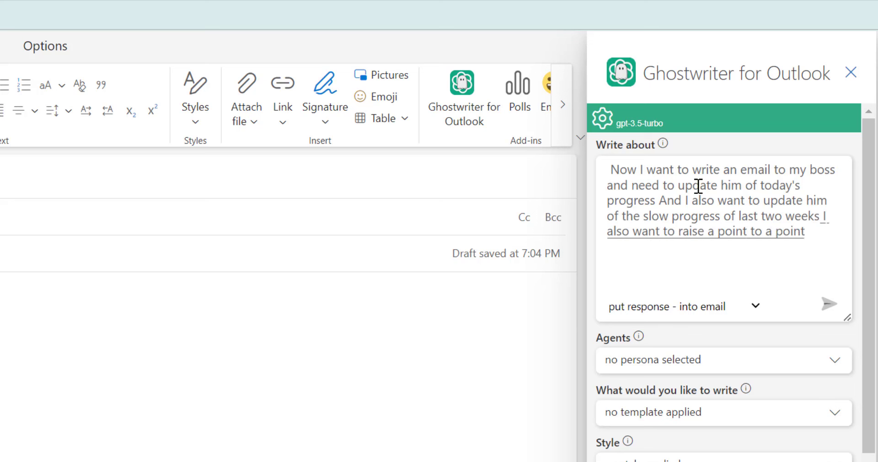
{"action": "type", "text": "few more engineers"}
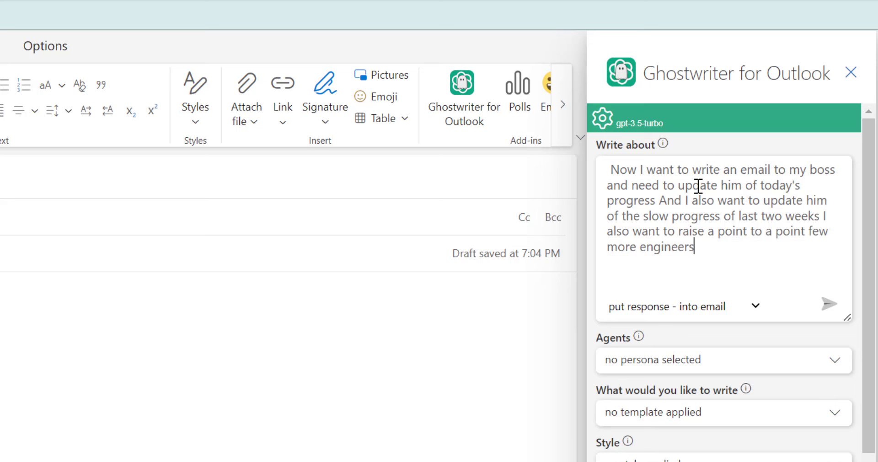
{"action": "type", "text": "at site"}
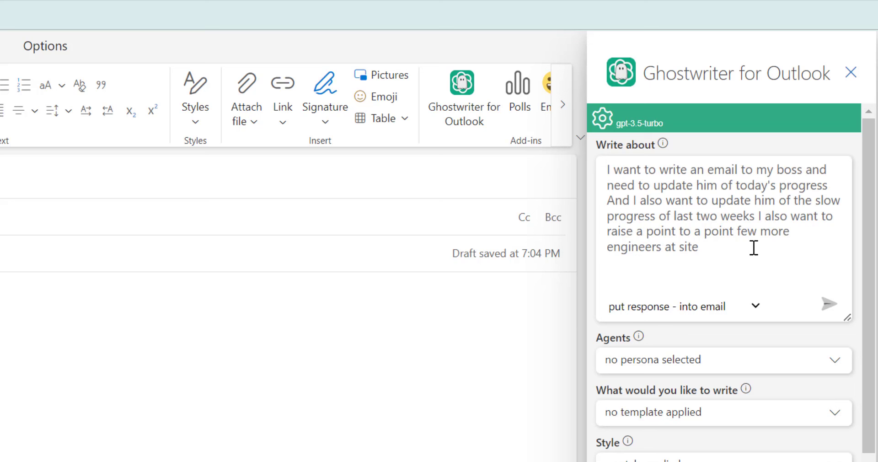
{"action": "mouse_move", "coordinate": [829, 304]}
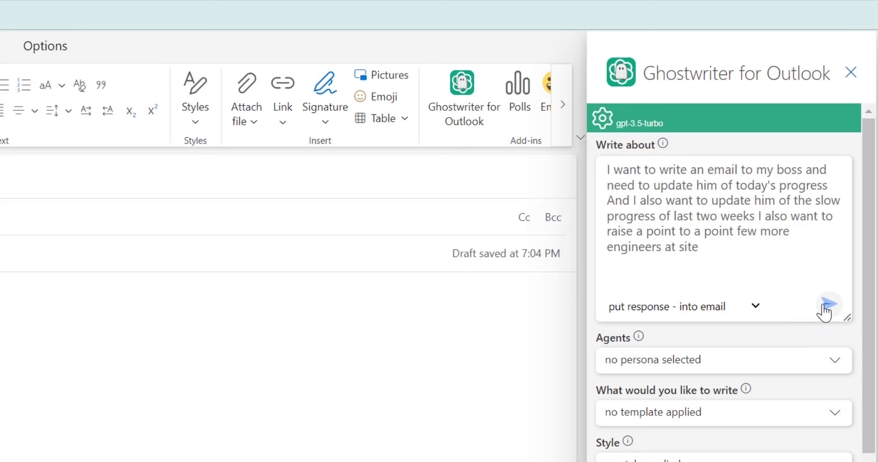
- Generate the email from the prompt and insert it into the draft body
{"action": "left_click", "coordinate": [828, 306]}
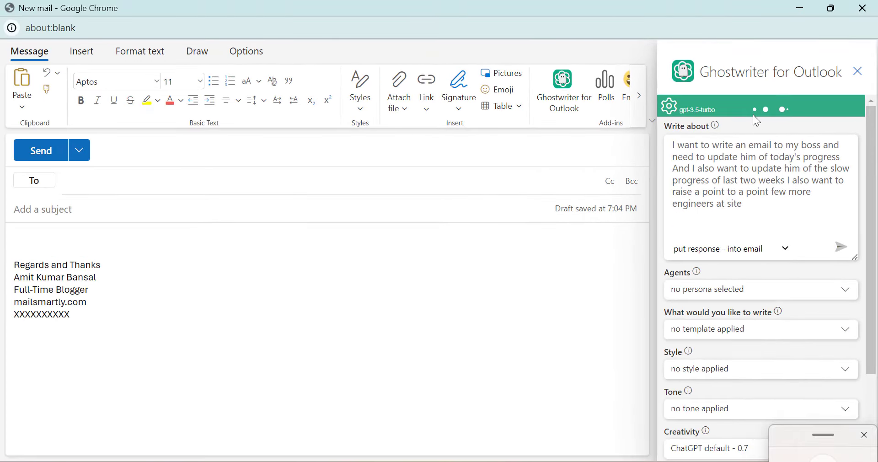
{"action": "mouse_move", "coordinate": [799, 240]}
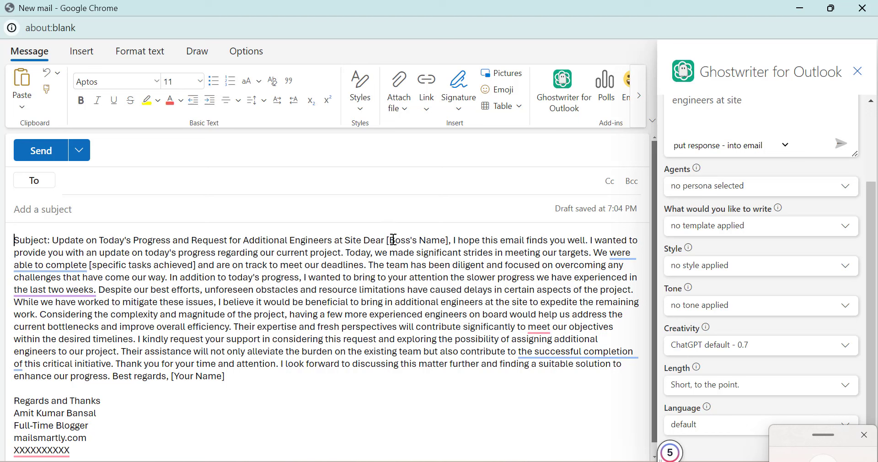
{"action": "mouse_move", "coordinate": [423, 241]}
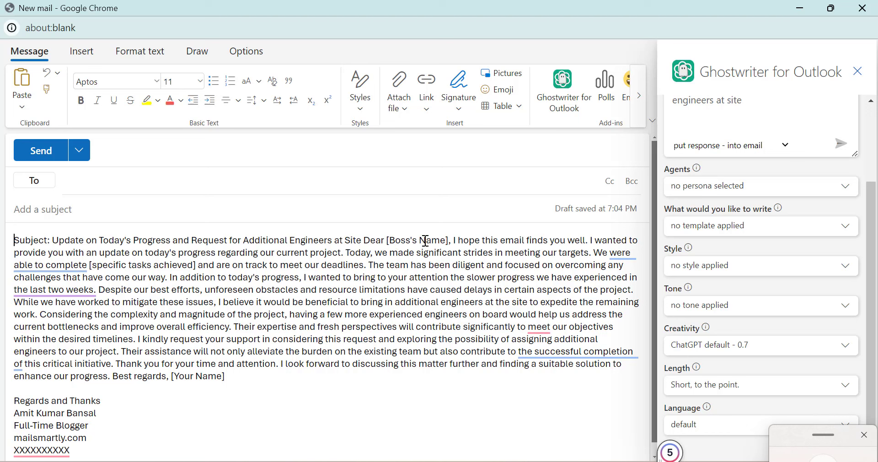
{"action": "mouse_move", "coordinate": [554, 246]}
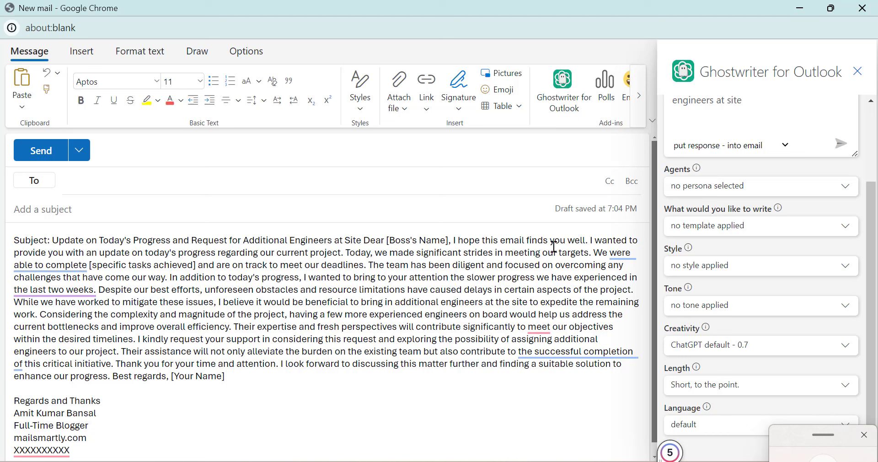
{"action": "left_click", "coordinate": [49, 265]}
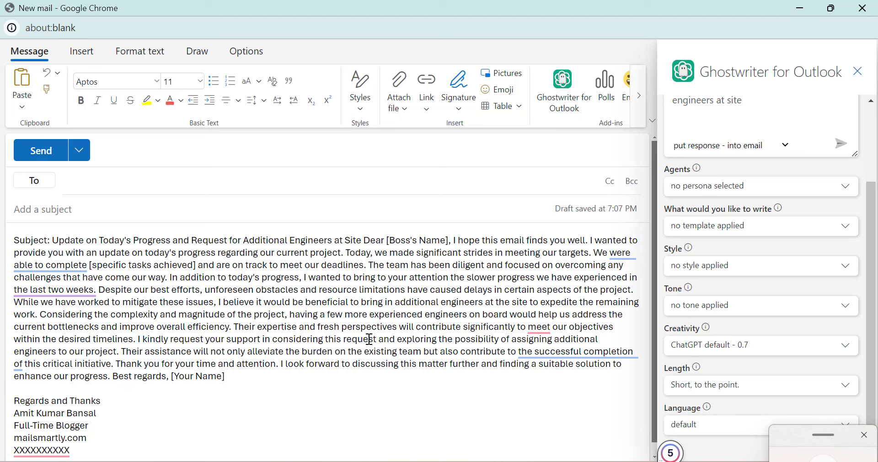
{"action": "left_click", "coordinate": [430, 300]}
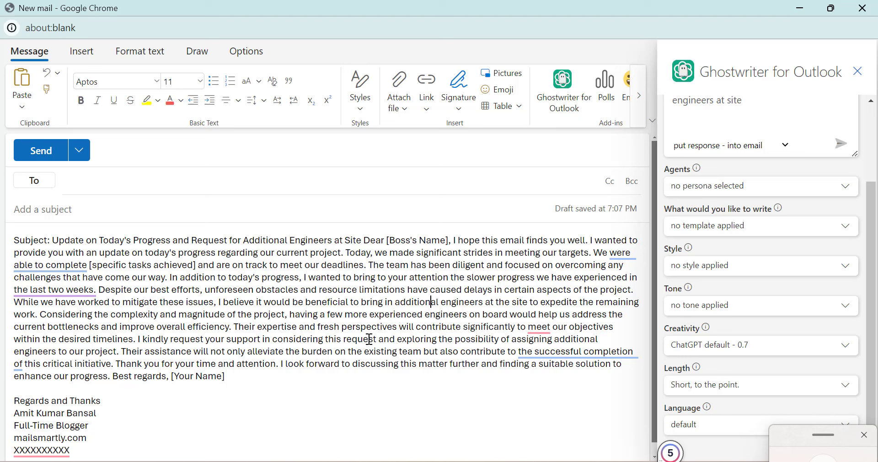